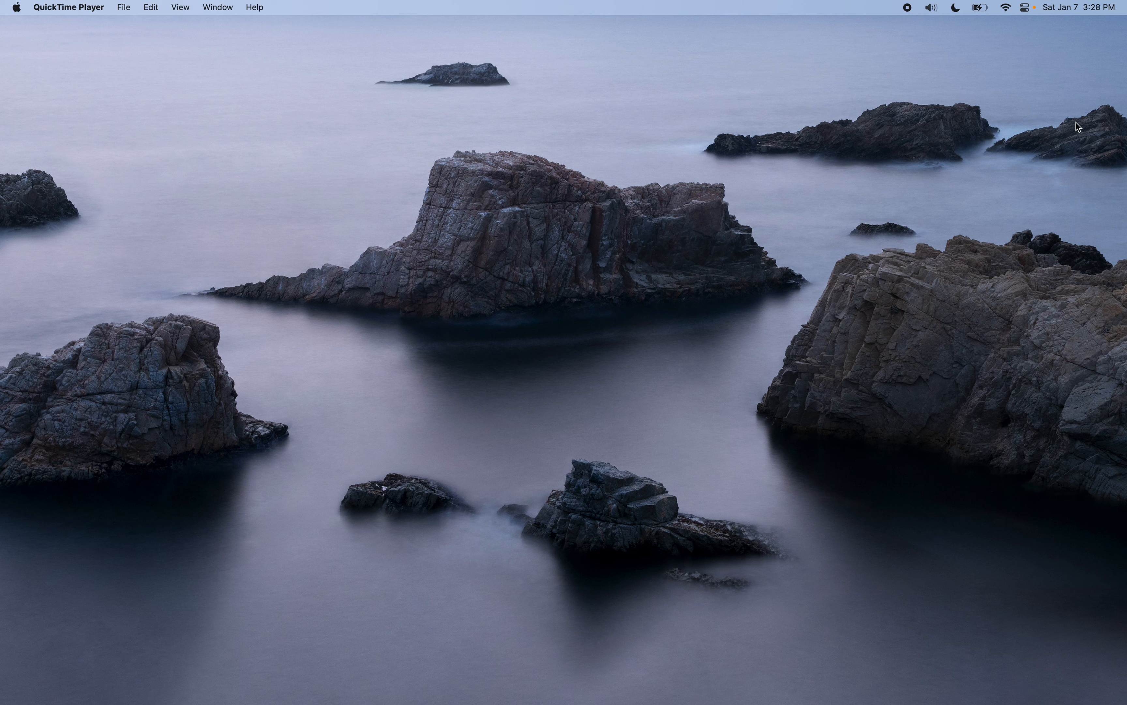
# Reveal Notification Center with its calendar, clock, weather and stocks widgets.
pyautogui.click(1071, 7)
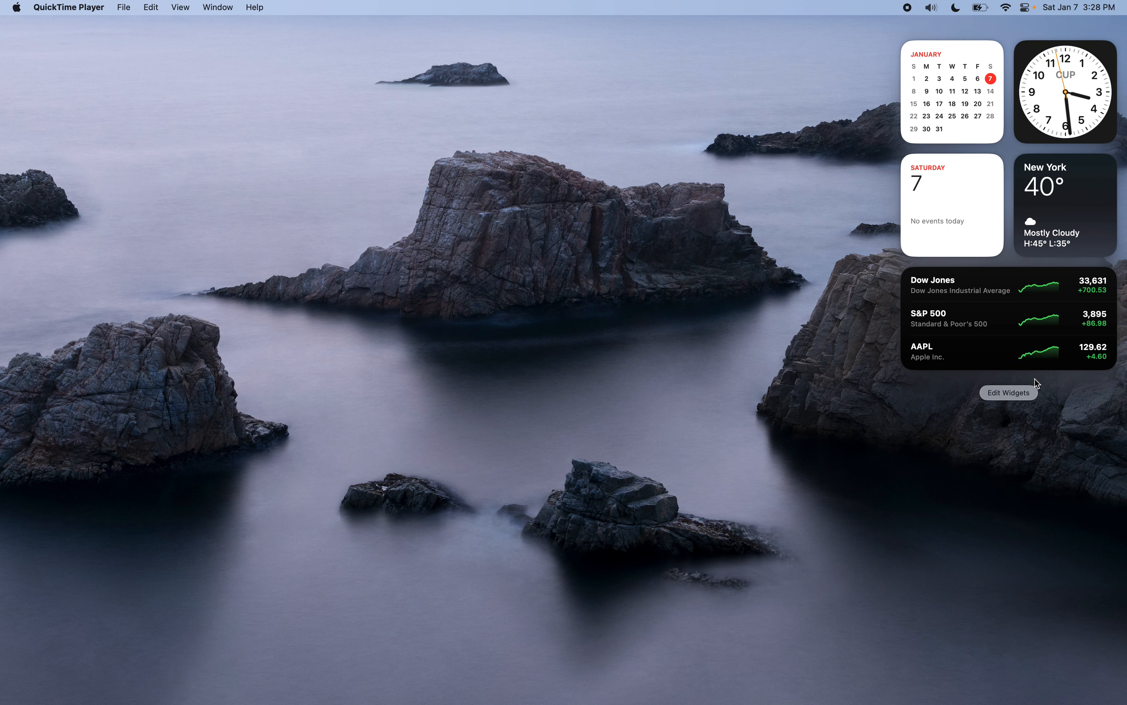
pyautogui.moveTo(1038, 402)
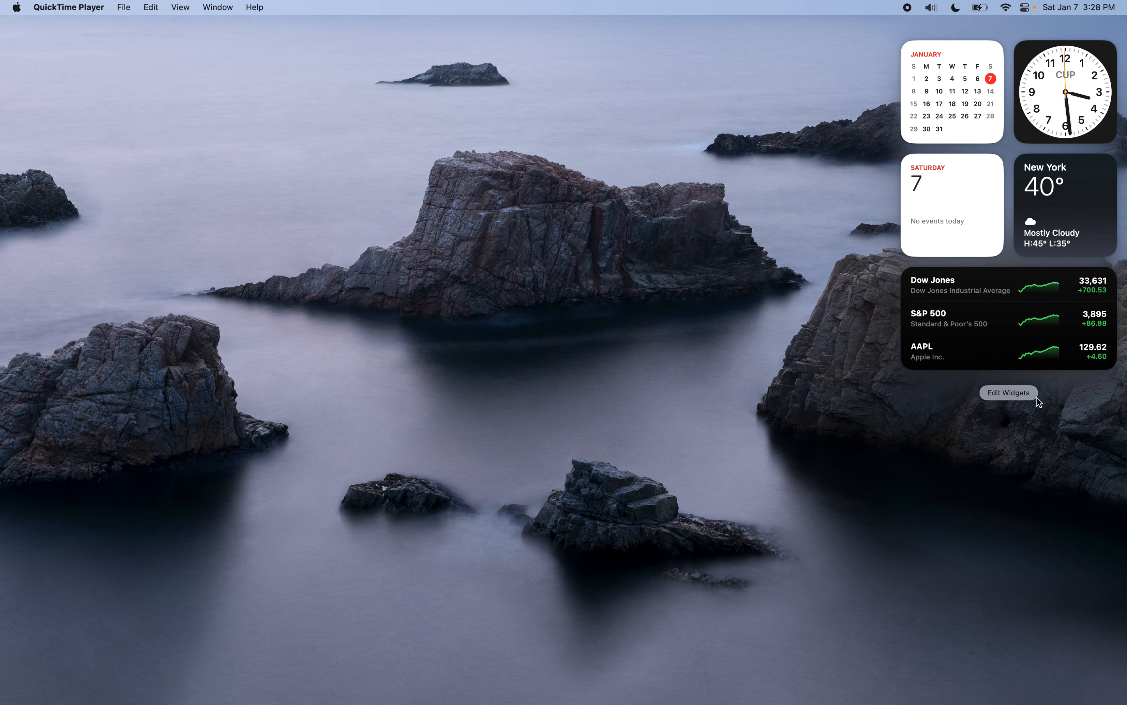
# Remove the Calendar Month, Clock and Stocks Watchlist widgets, leaving the panel empty.
pyautogui.click(1008, 392)
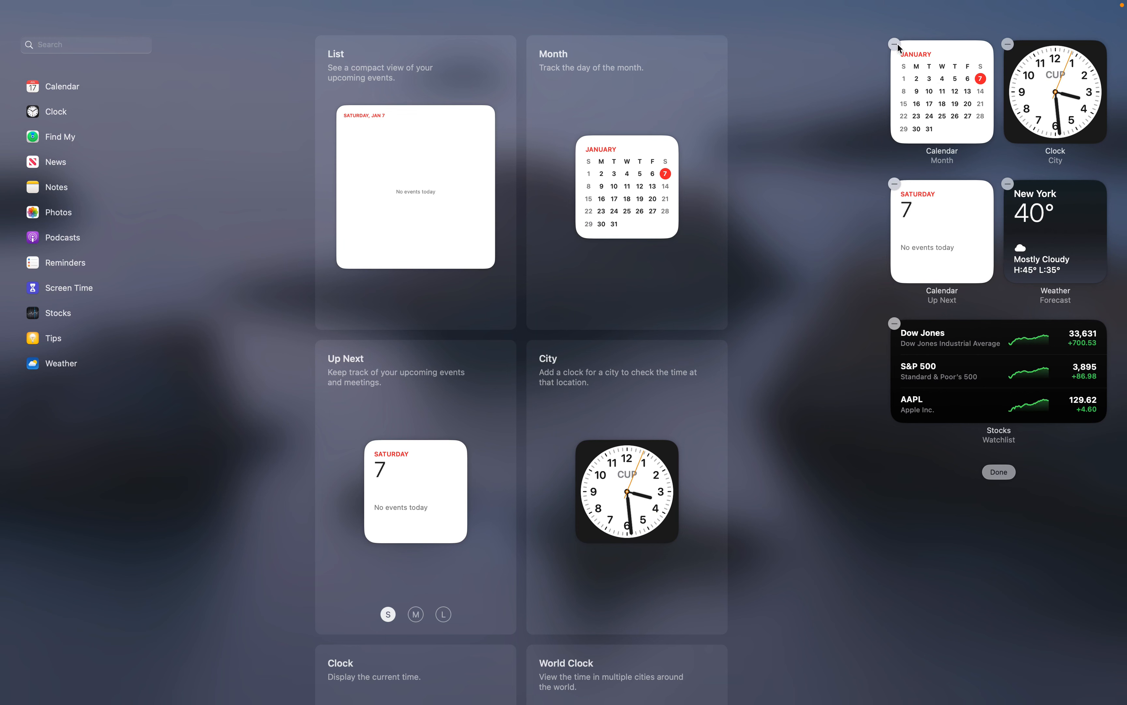
pyautogui.click(895, 44)
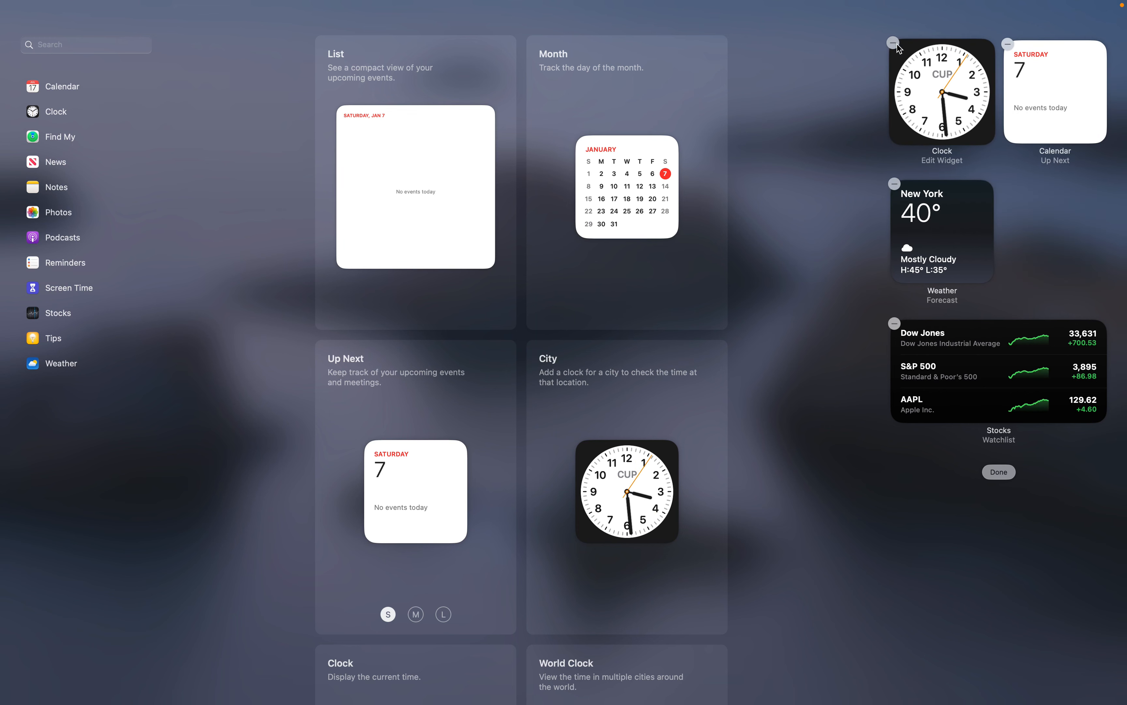
pyautogui.click(895, 43)
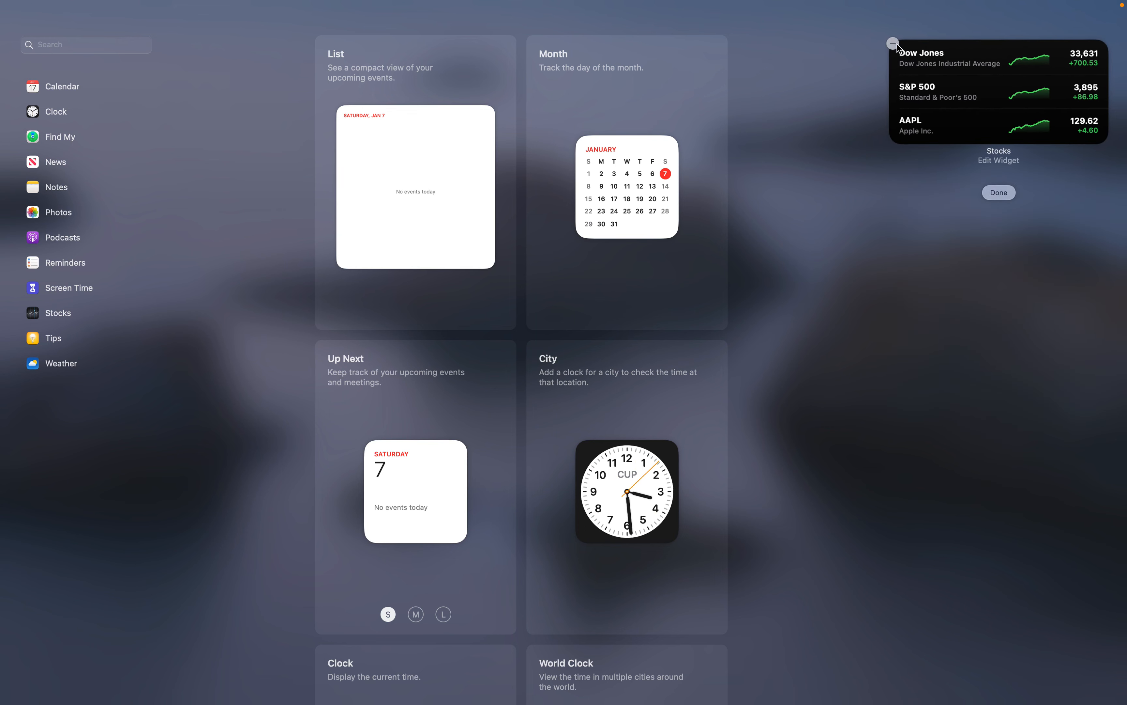
pyautogui.click(894, 43)
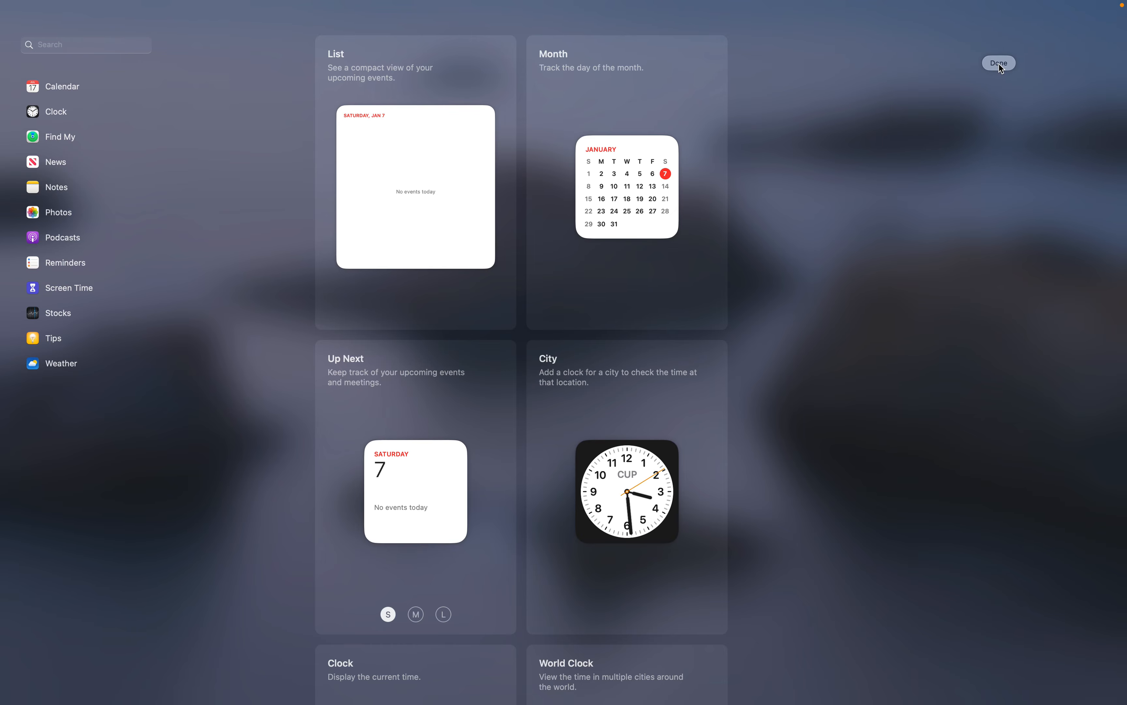
pyautogui.click(998, 62)
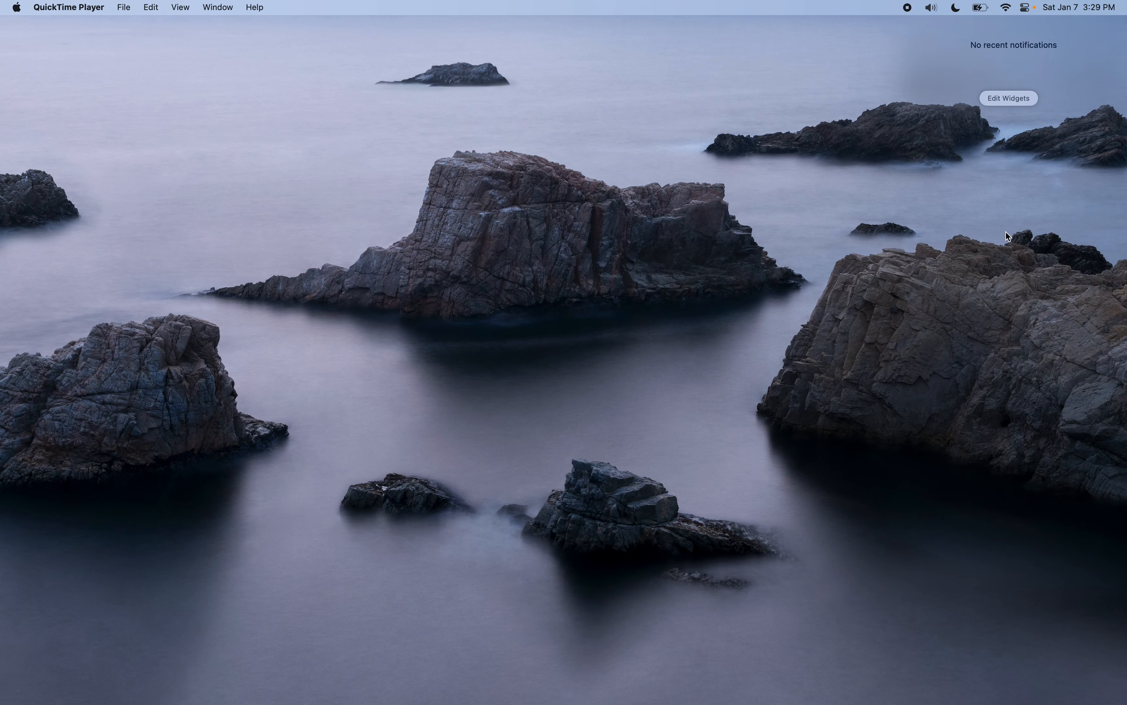
pyautogui.moveTo(1012, 143)
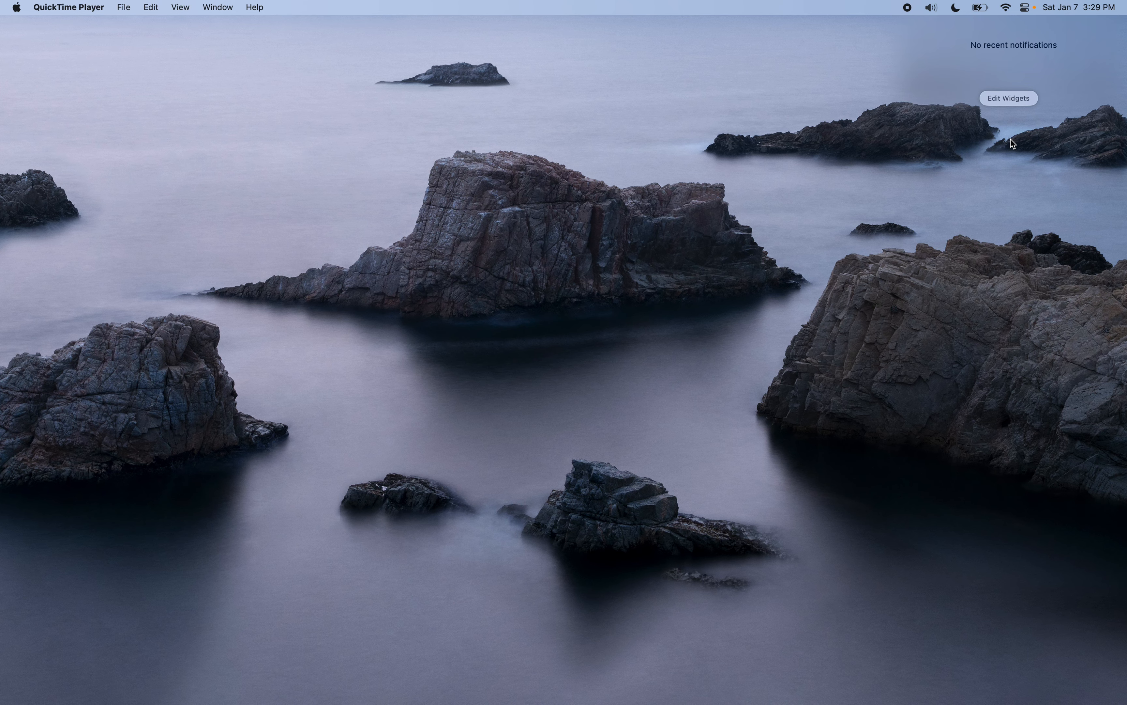
pyautogui.moveTo(1013, 114)
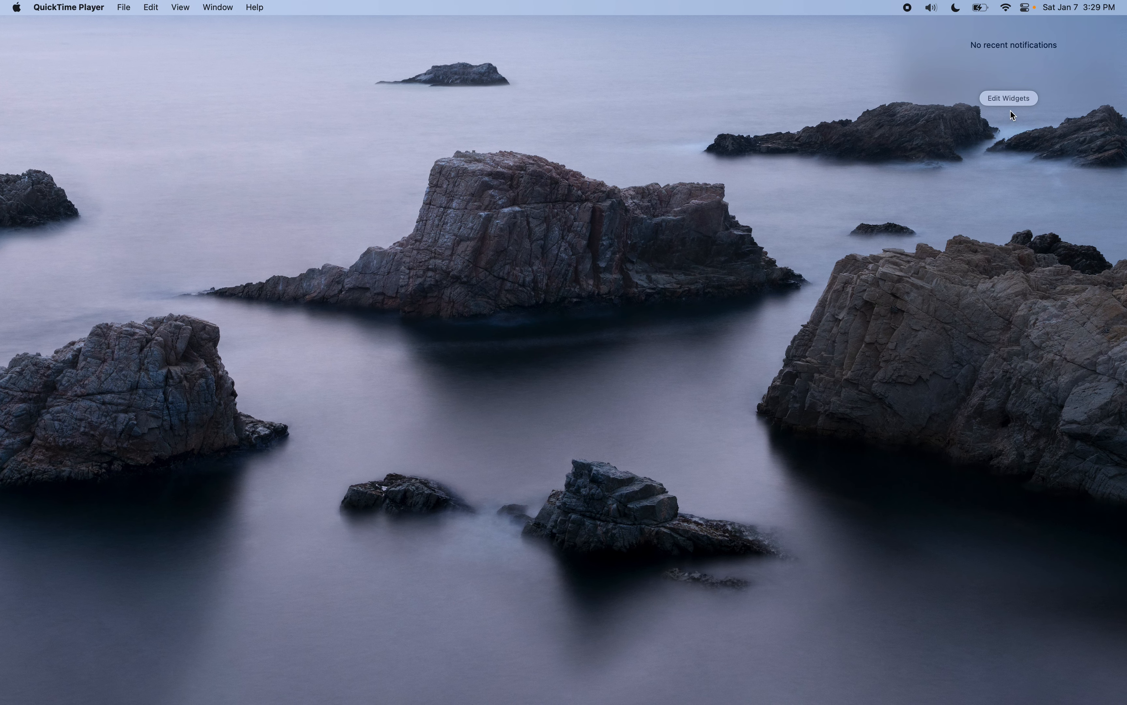
# Add the Calendar Month, Clock City and World Clock widgets from the widget gallery.
pyautogui.click(1008, 98)
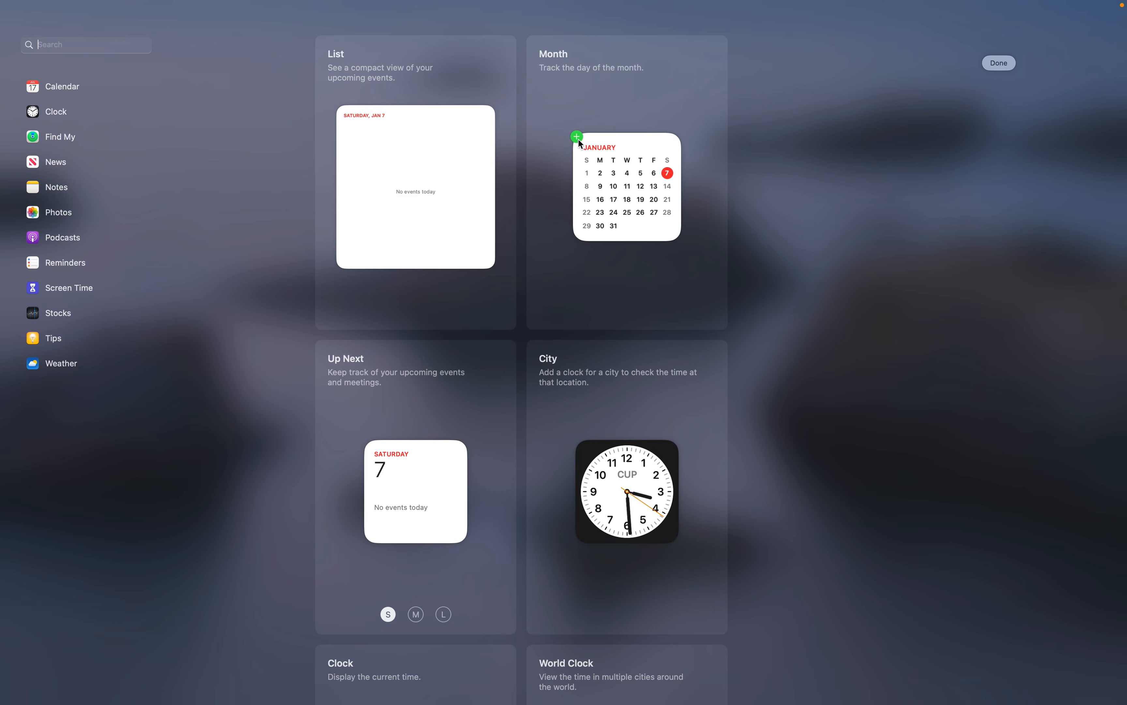
pyautogui.click(576, 136)
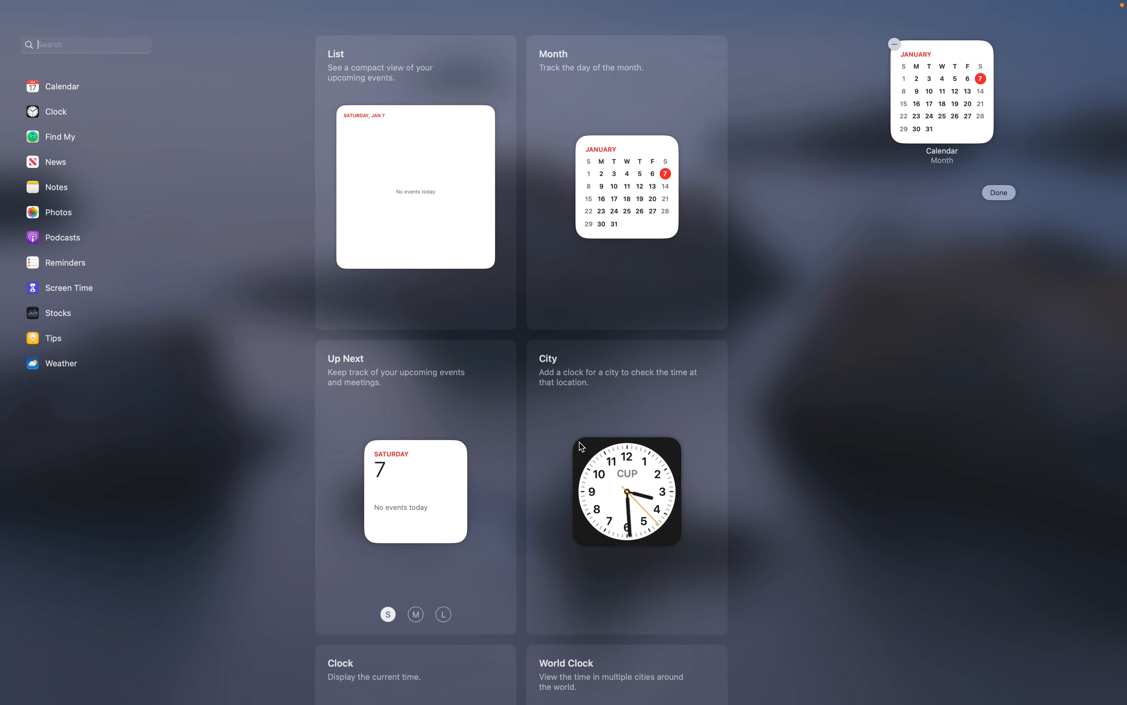
pyautogui.scroll(-3)
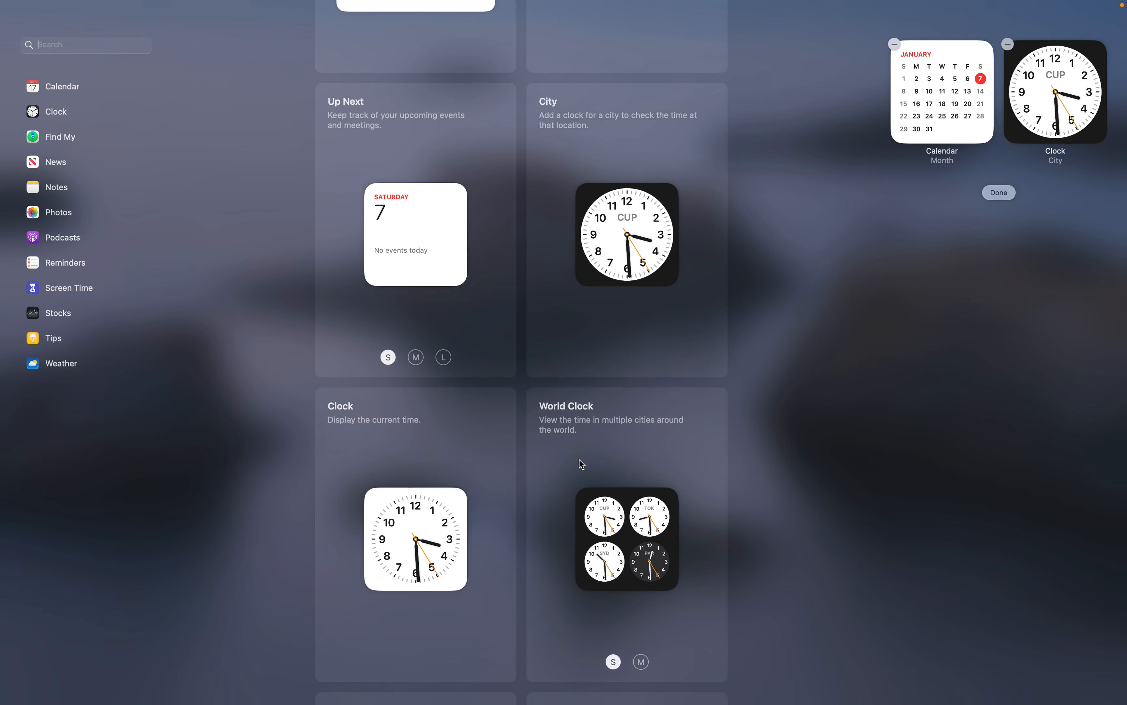
pyautogui.click(627, 534)
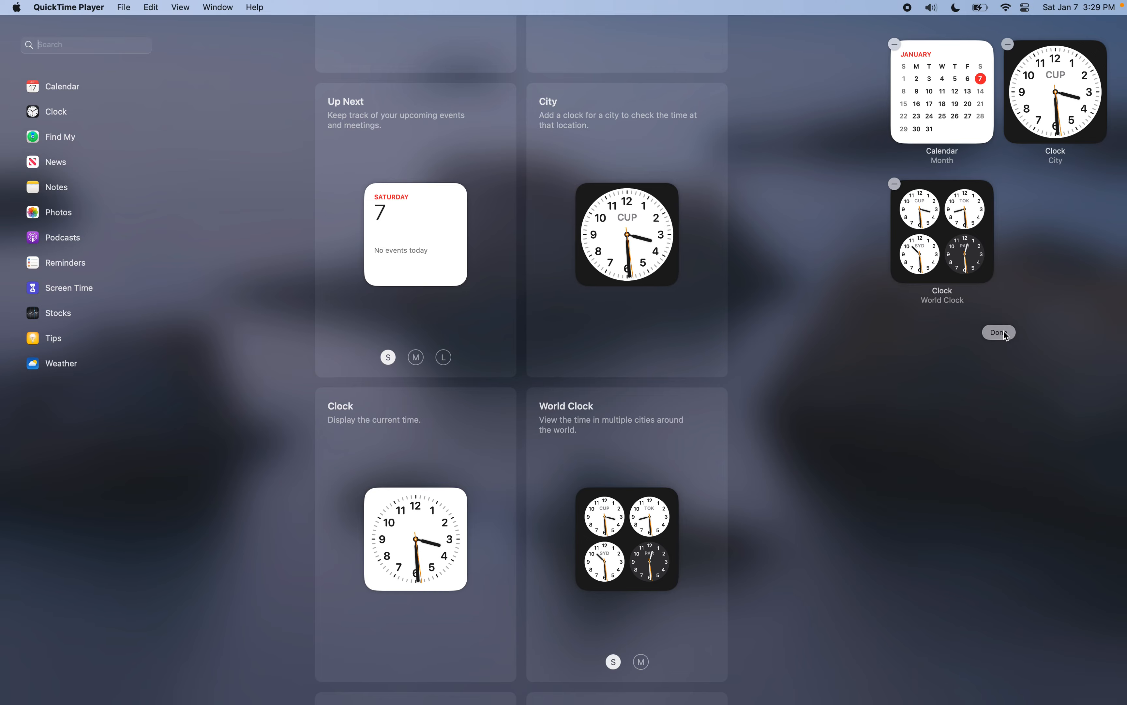
pyautogui.click(999, 332)
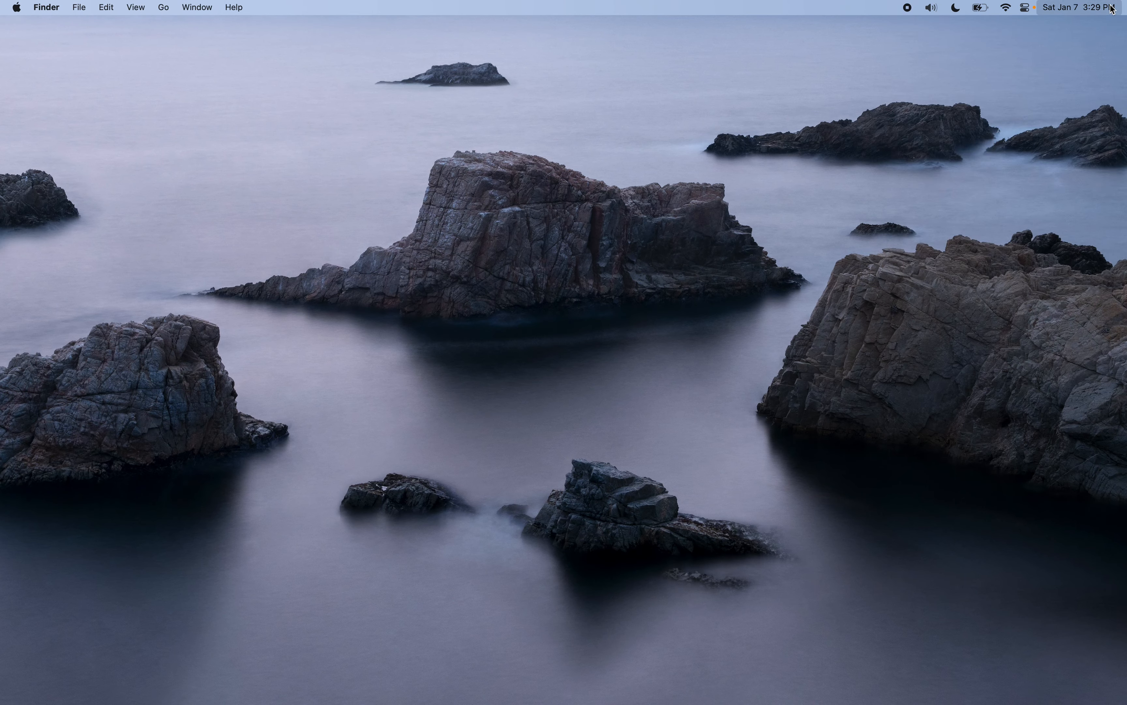
# Reopen Notification Center to confirm the three new calendar and clock widgets.
pyautogui.click(1065, 7)
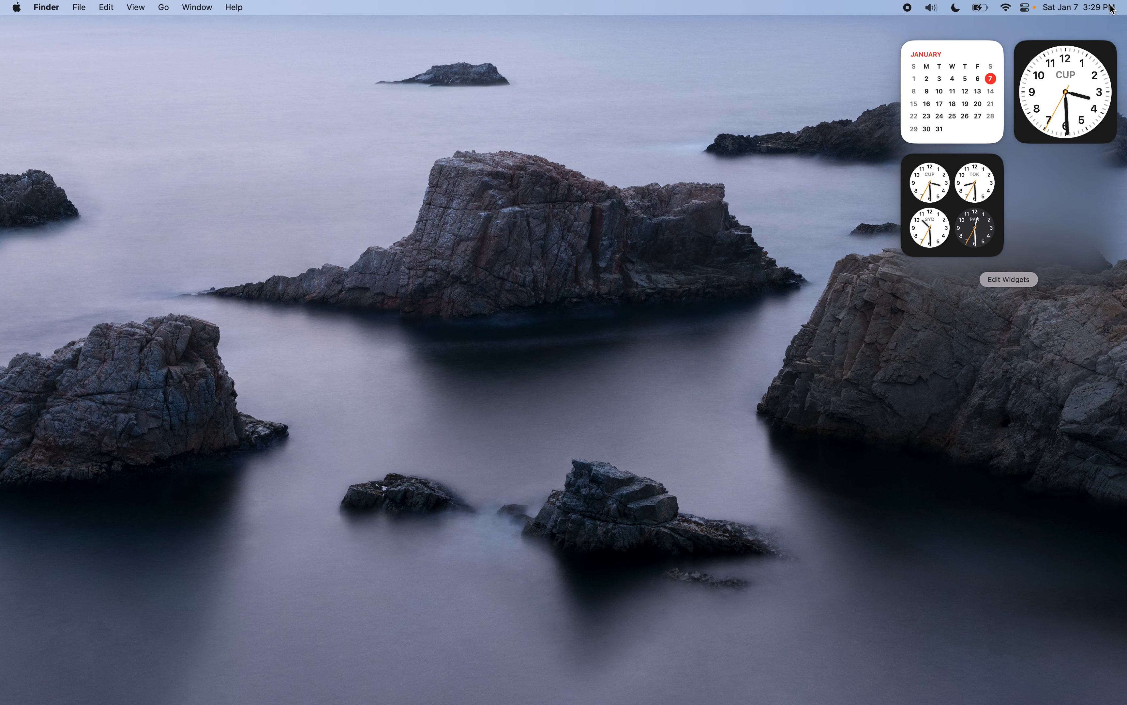